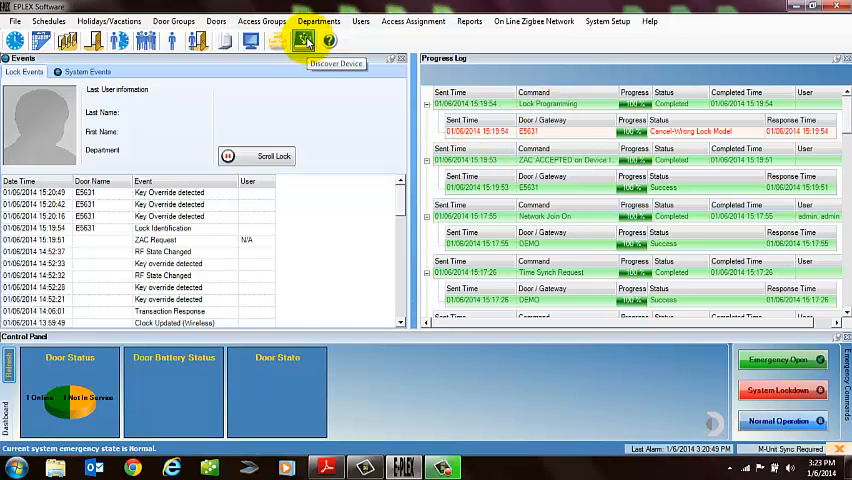
Start the Gateway & Router Configuration Wizard and proceed to the device readiness prompt.
click(303, 40)
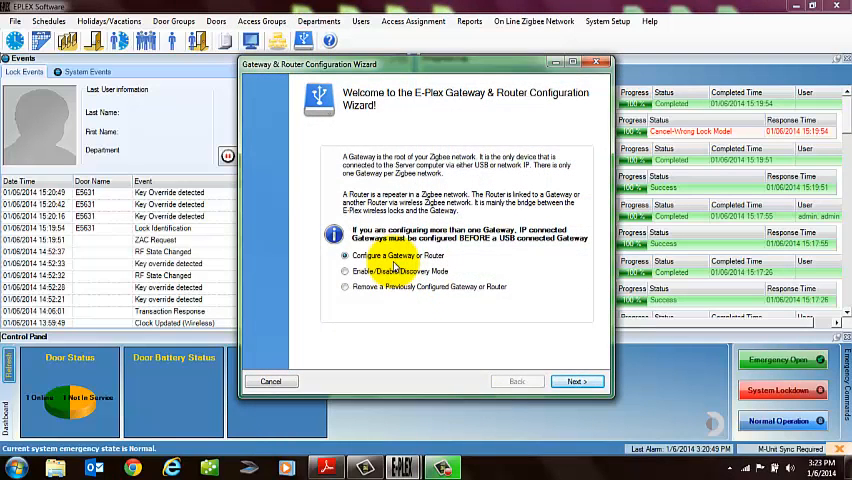
click(577, 381)
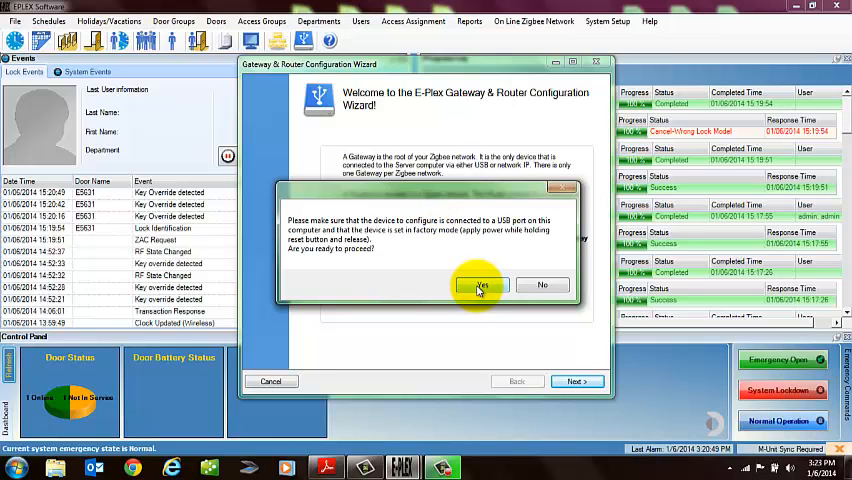
Confirm the USB gateway is ready so it is detected and device communication begins.
click(479, 285)
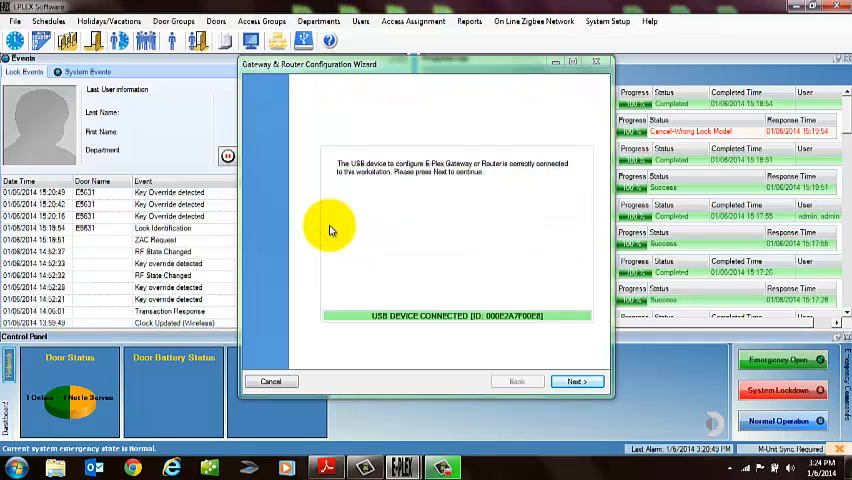
mouse_move(620, 315)
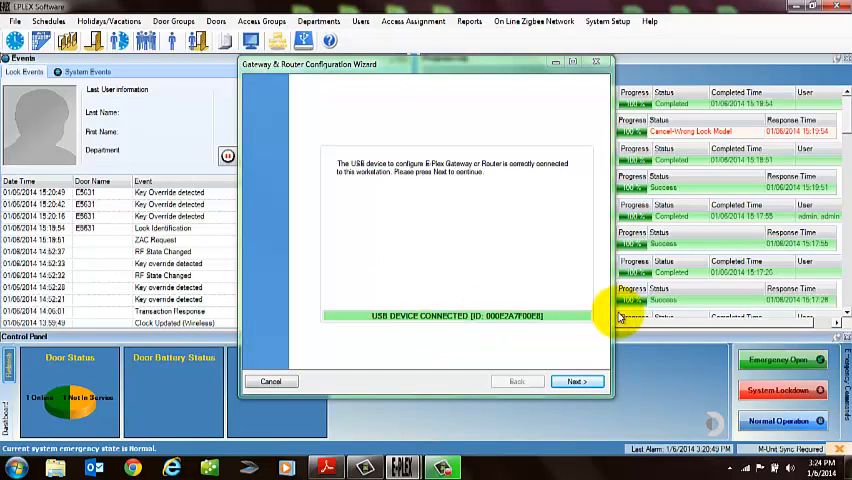
click(576, 381)
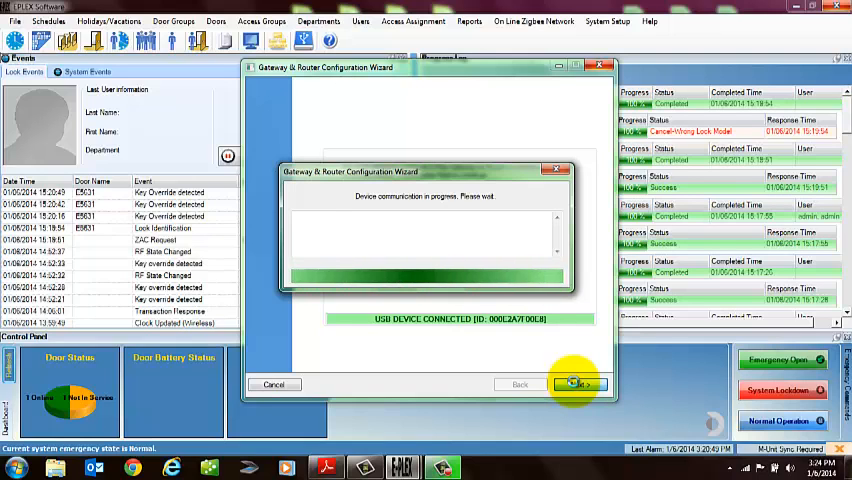
Name the gateway DEMO, enable all Zigbee channels, try TCP/IP with fixed IP, then choose USB.
click(576, 382)
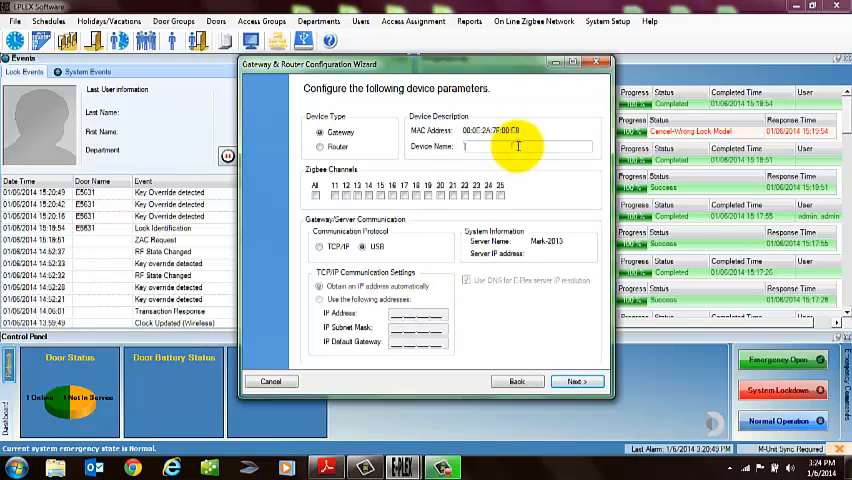
text(DEMO)
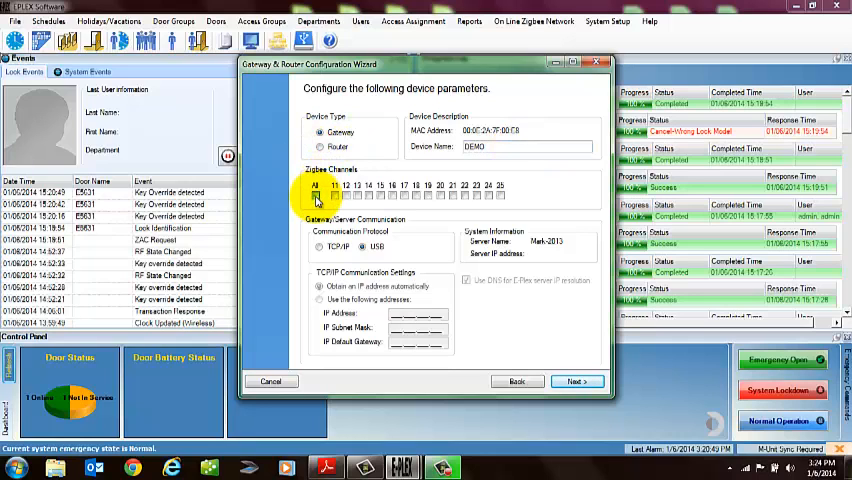
click(315, 195)
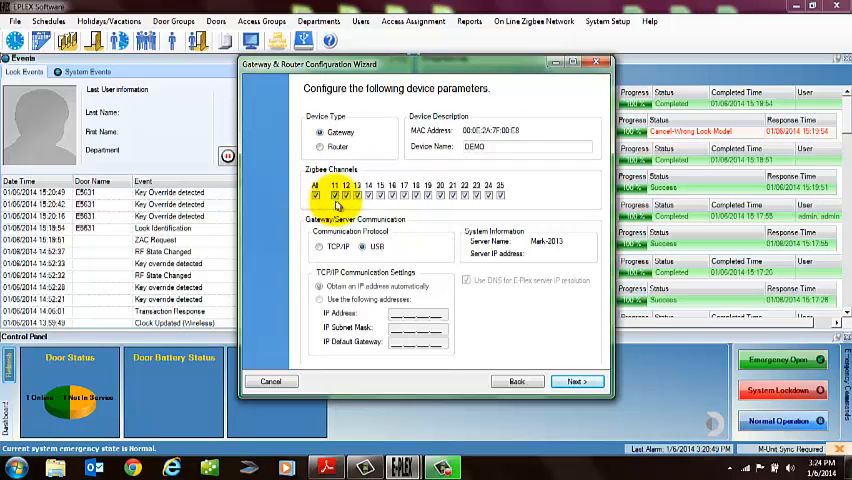
mouse_move(527, 203)
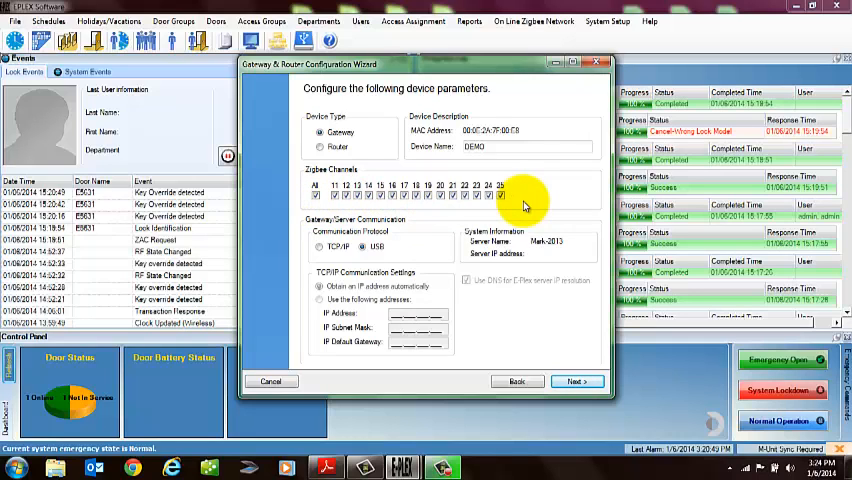
mouse_move(310, 280)
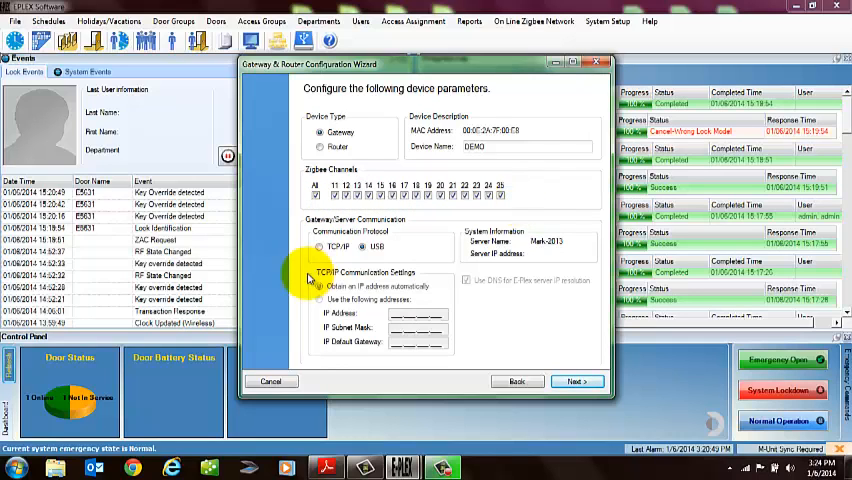
click(319, 247)
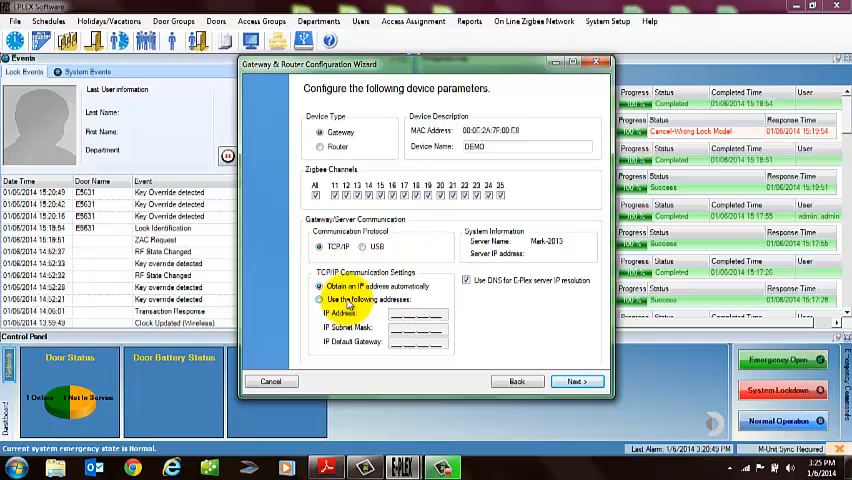
click(320, 300)
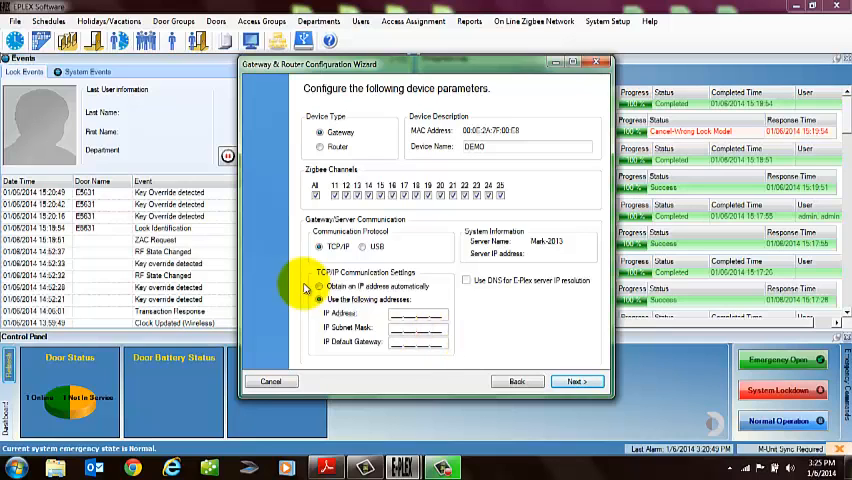
click(319, 300)
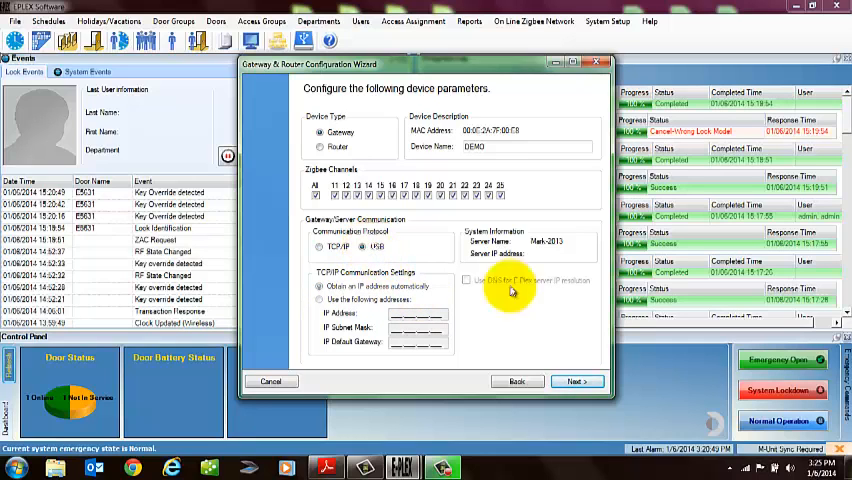
mouse_move(578, 382)
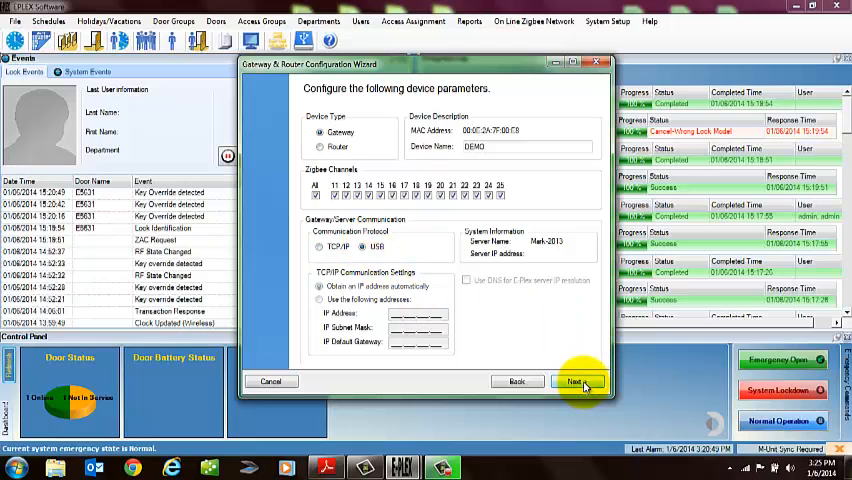
Review the summary, send the DEMO configuration to the device and acknowledge the success message.
click(575, 381)
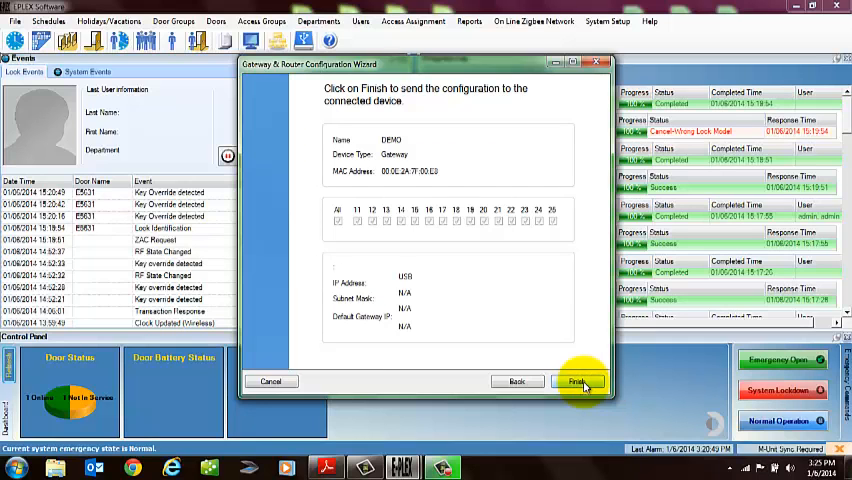
click(577, 381)
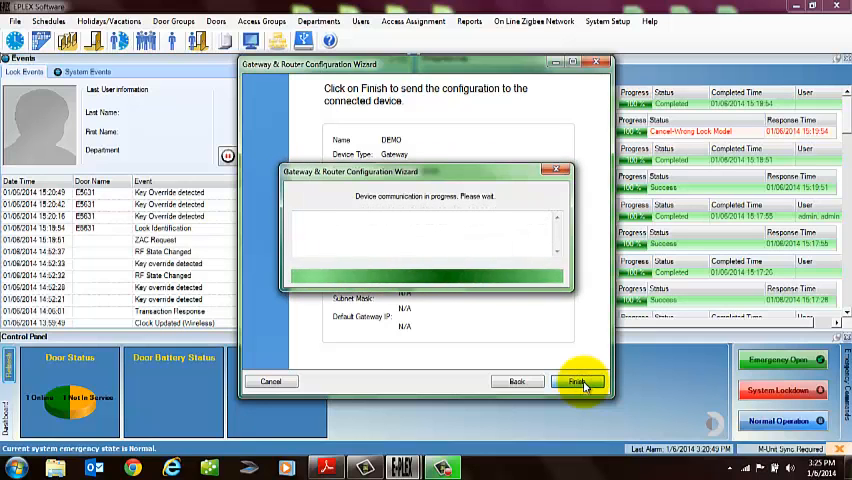
click(578, 381)
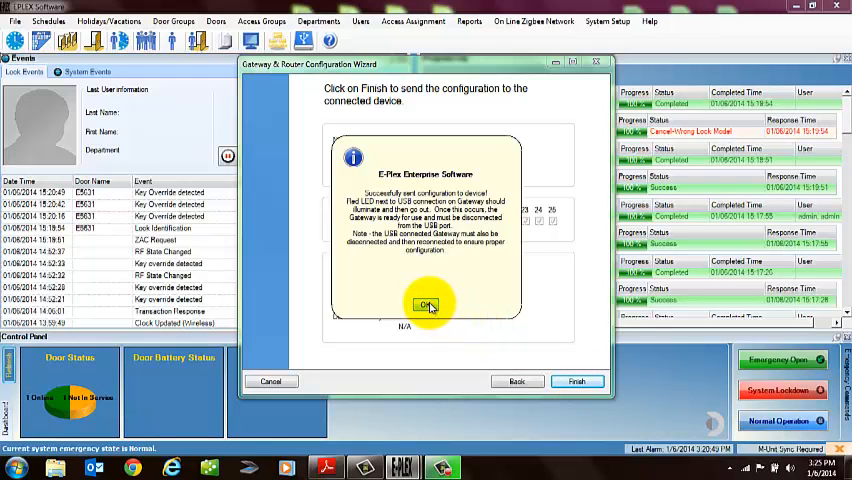
click(428, 305)
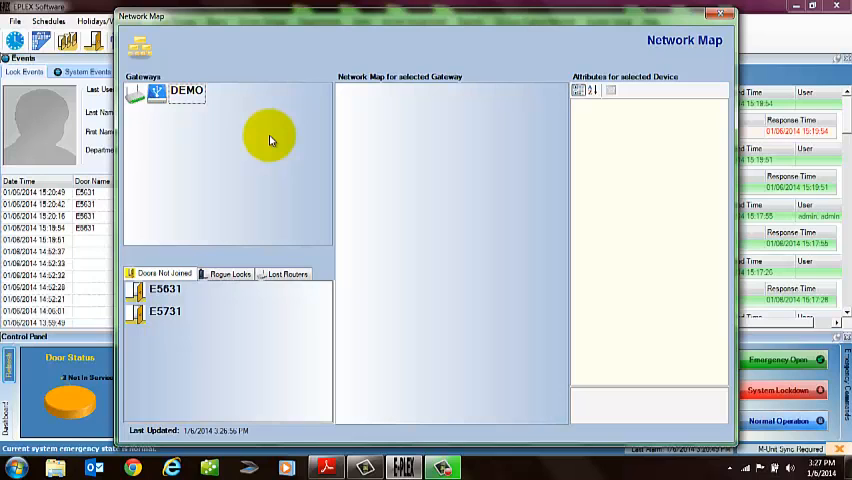
mouse_move(253, 19)
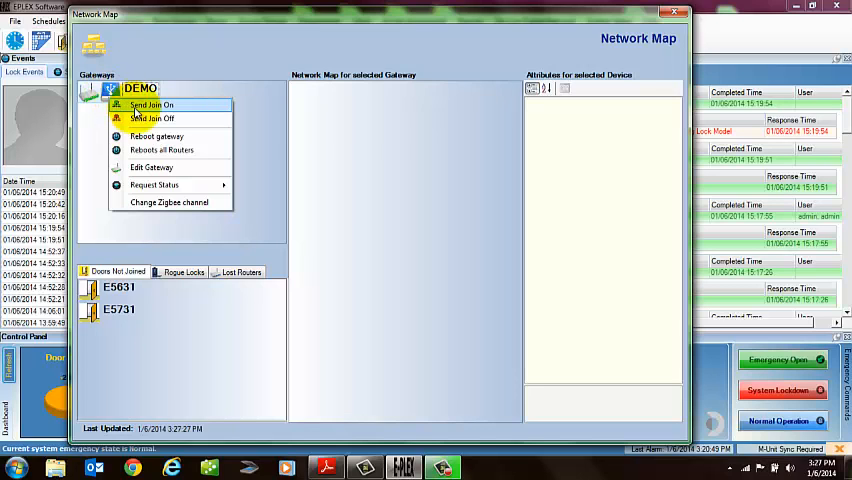
mouse_move(154, 185)
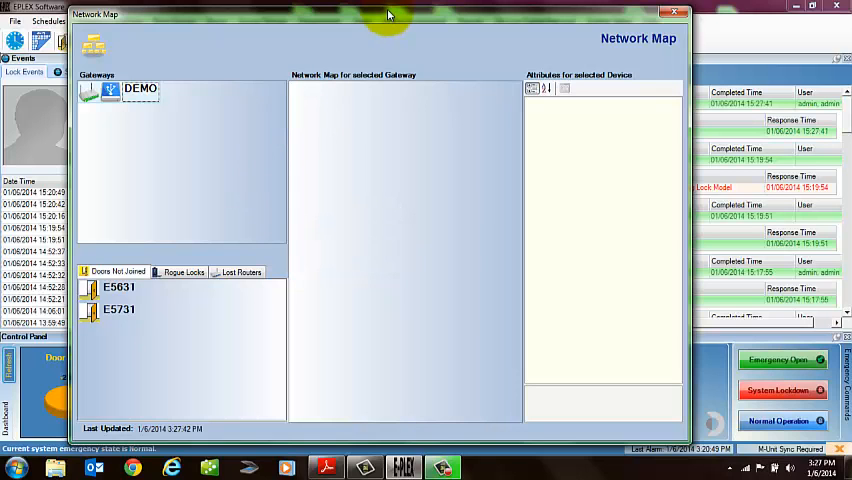
drag(390, 14, 368, 153)
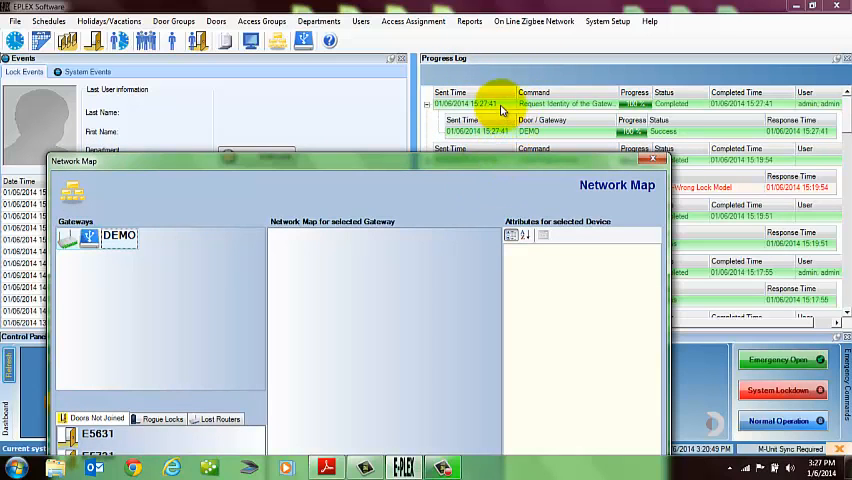
mouse_move(545, 118)
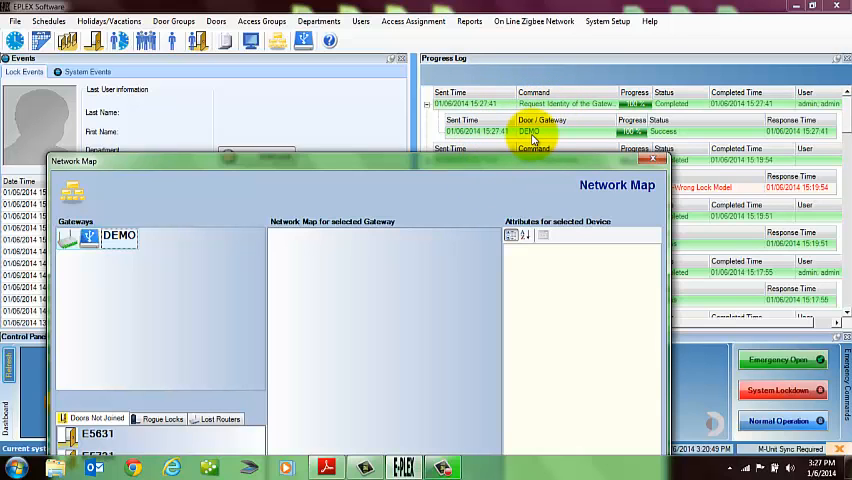
mouse_move(540, 166)
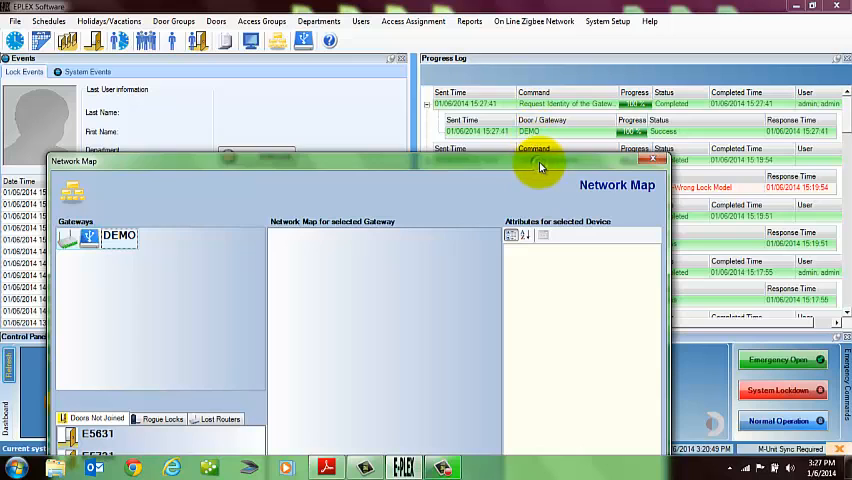
mouse_move(283, 268)
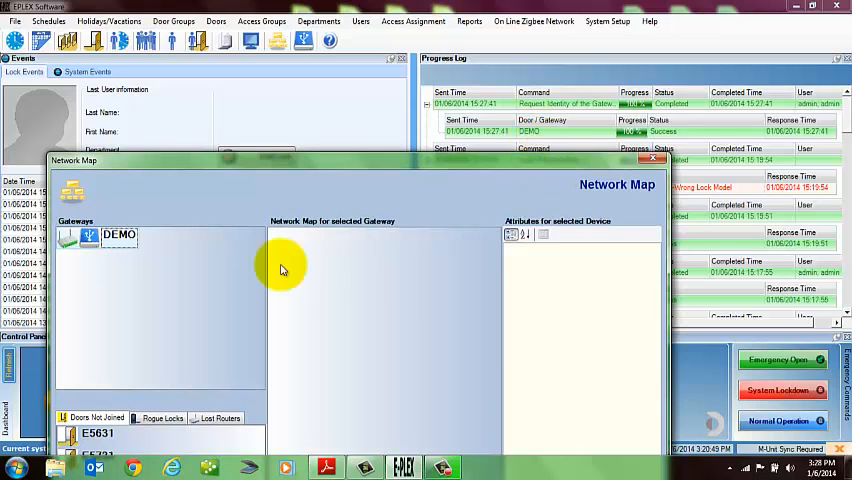
mouse_move(475, 138)
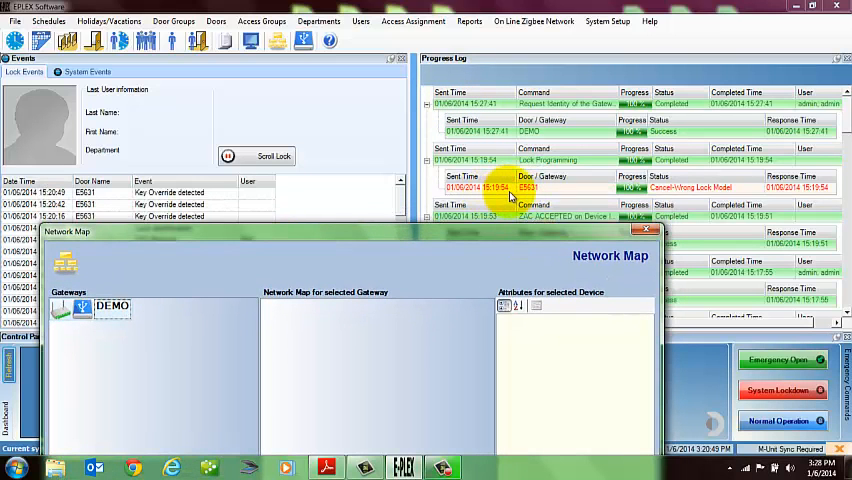
mouse_move(580, 202)
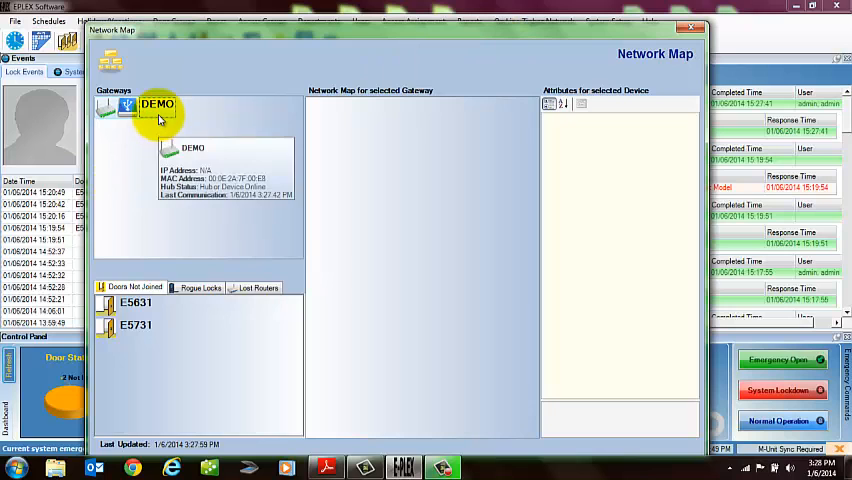
View the DEMO gateway's actions, then close the Network Map to reach Manage Doors.
right_click(157, 107)
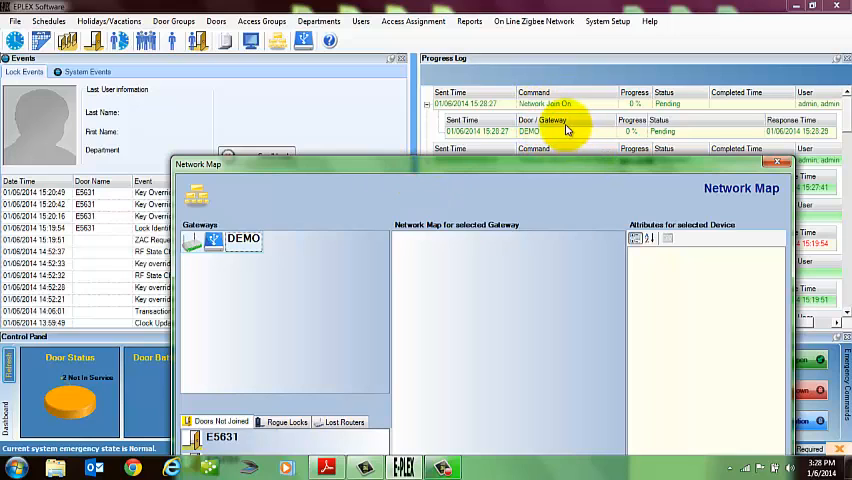
mouse_move(563, 160)
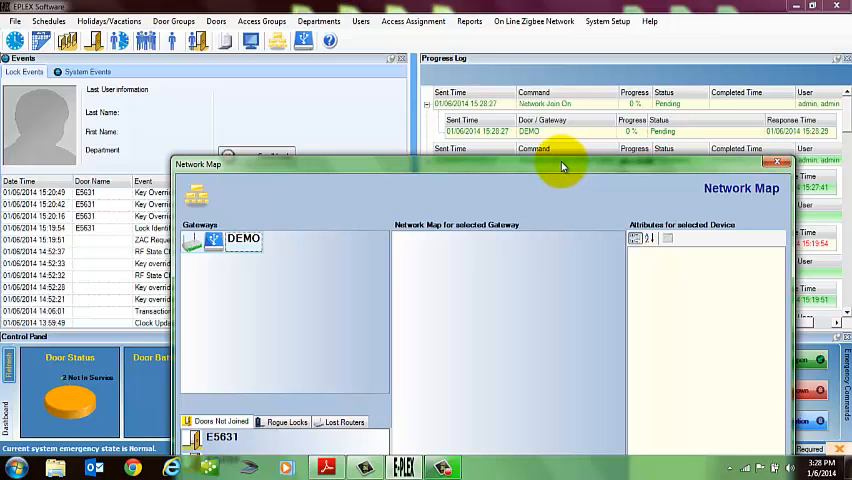
mouse_move(614, 162)
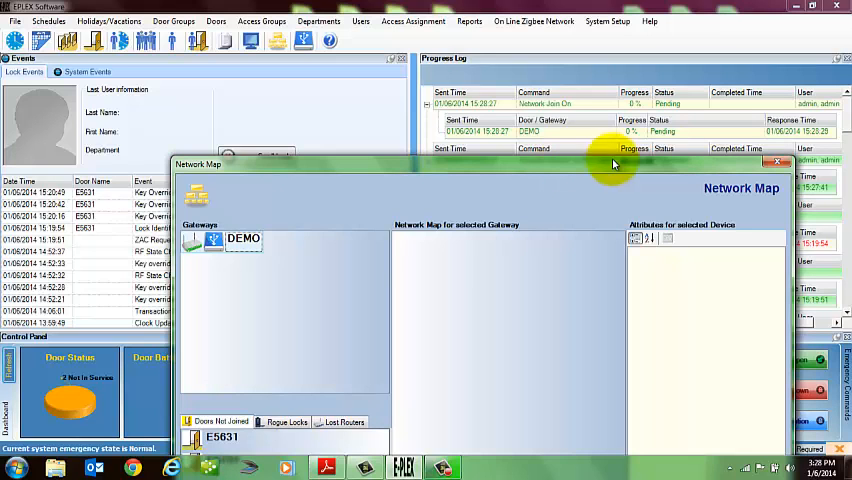
click(779, 162)
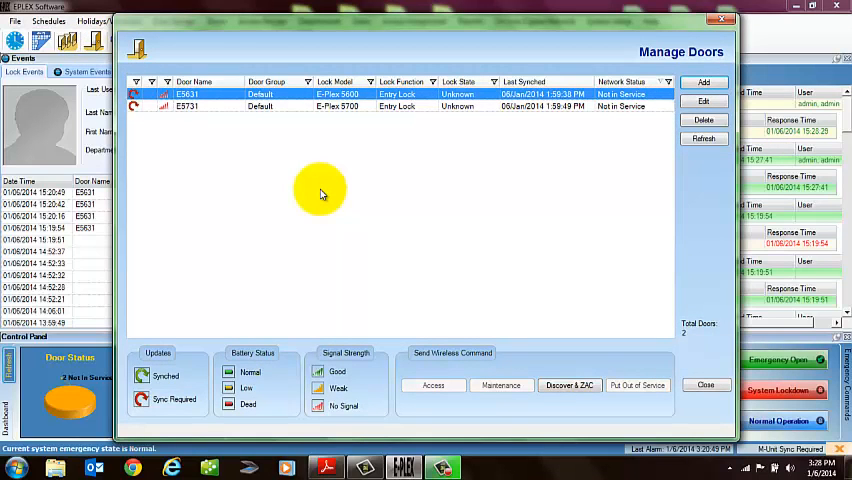
mouse_move(597, 142)
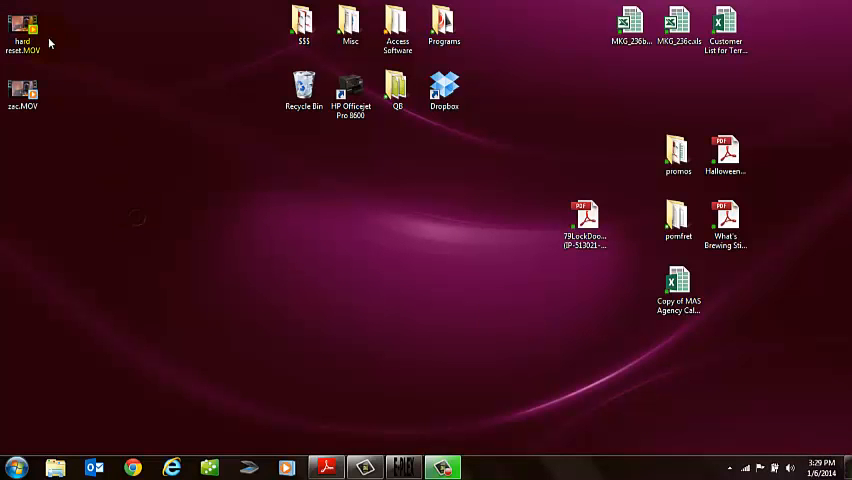
mouse_move(22, 90)
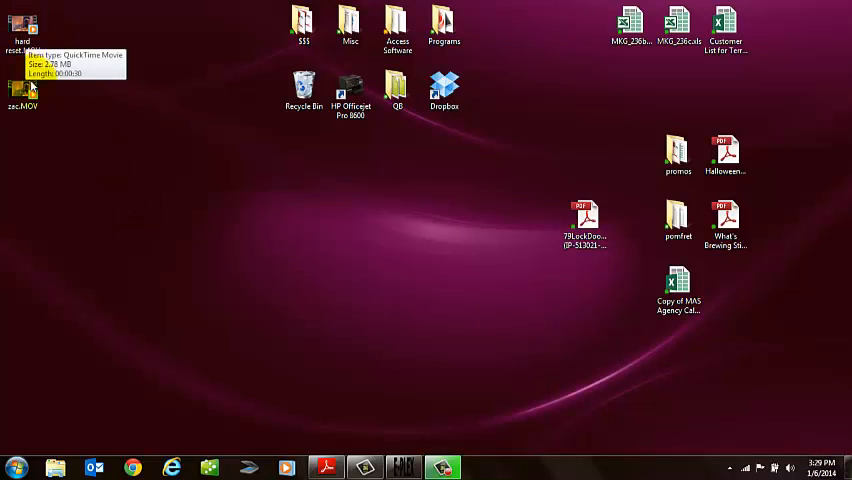
Play the zac.MOV clip from the desktop in Windows Media Player.
click(22, 28)
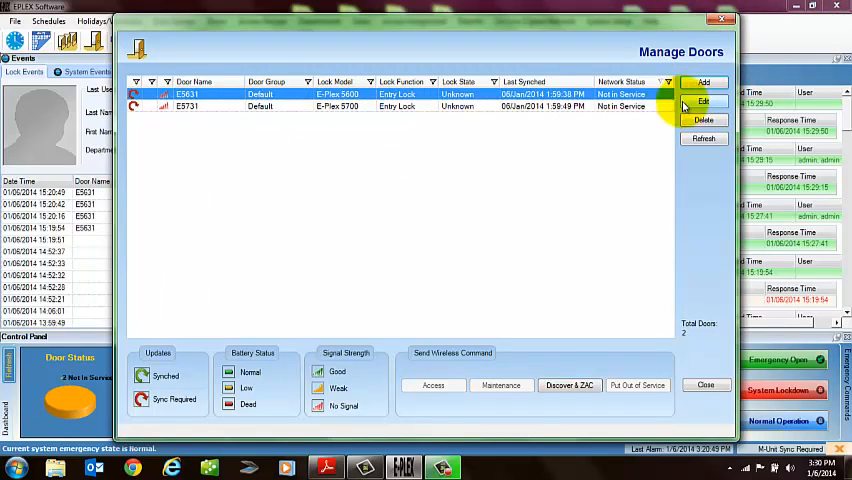
mouse_move(518, 183)
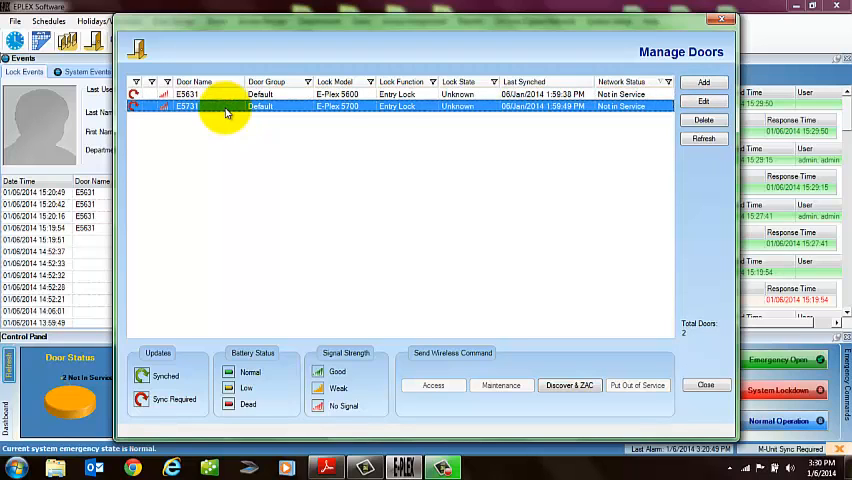
Select door E5731 and launch Discover & ZAC to pair it through gateway DEMO.
click(500, 385)
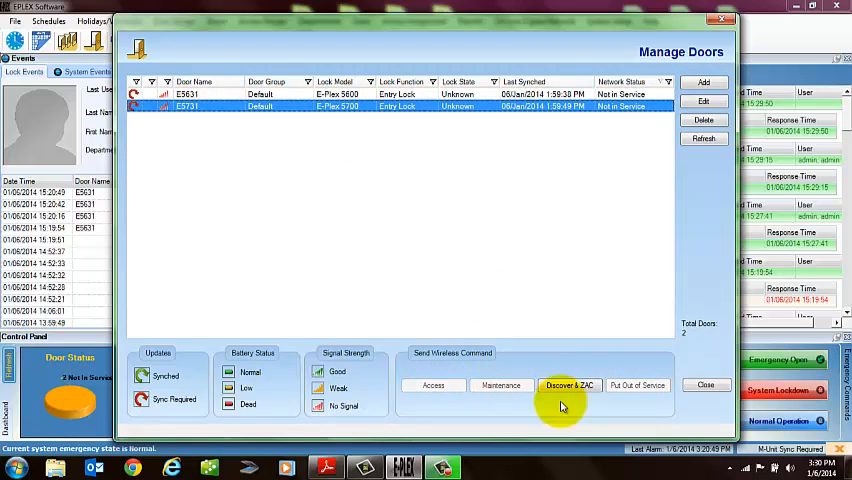
click(569, 385)
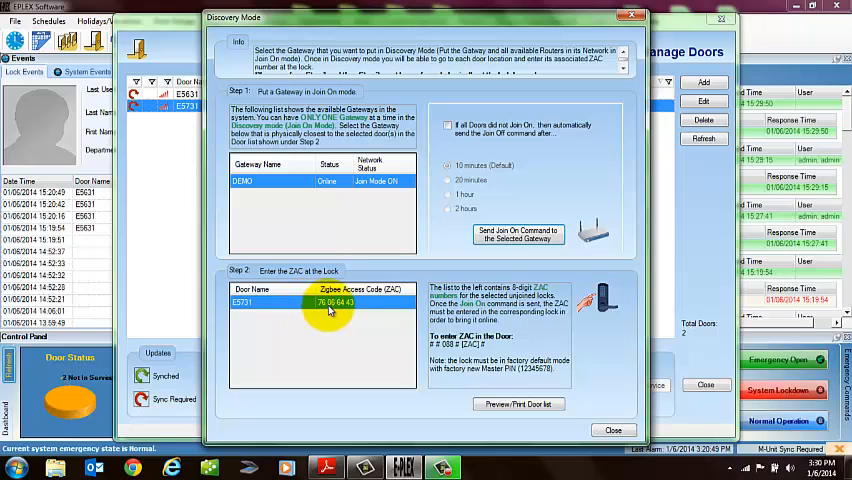
mouse_move(353, 313)
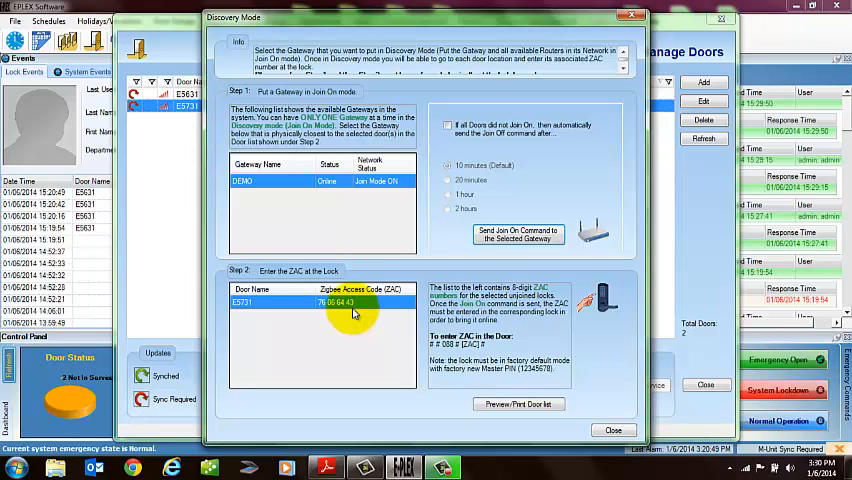
mouse_move(322, 240)
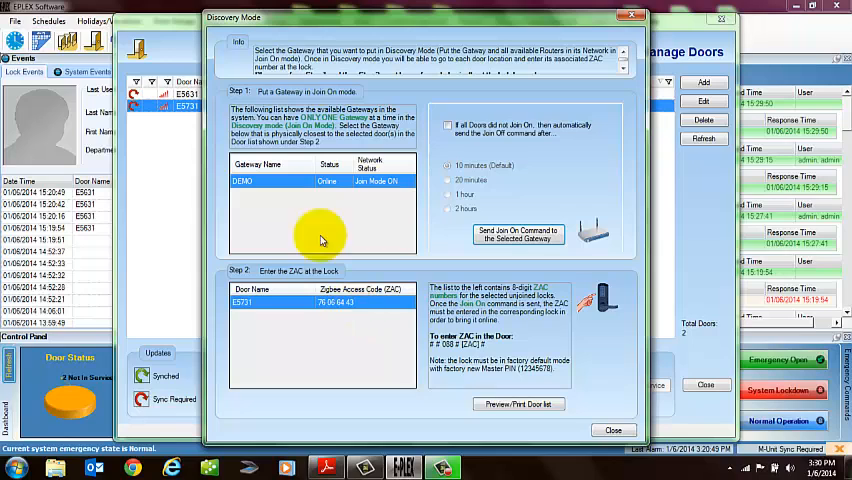
mouse_move(300, 181)
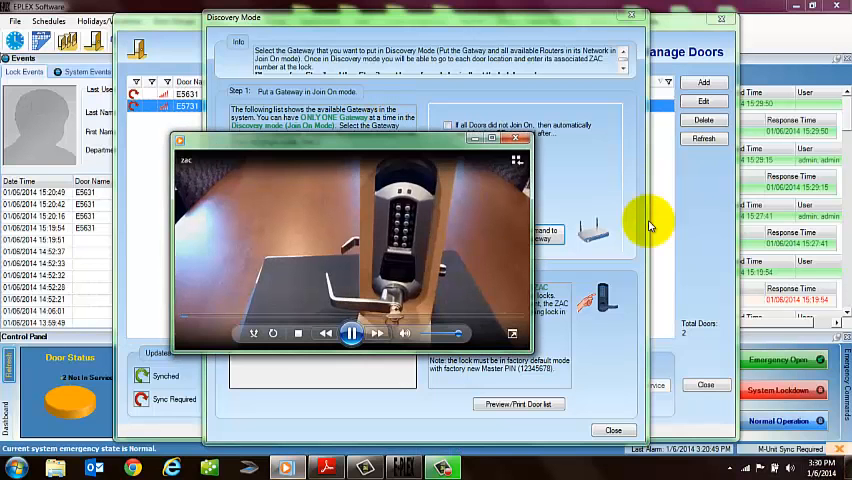
click(512, 333)
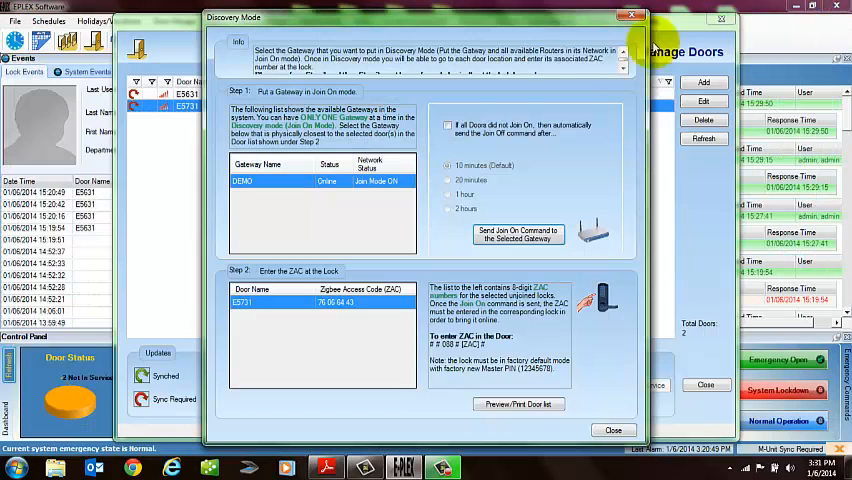
mouse_move(371, 274)
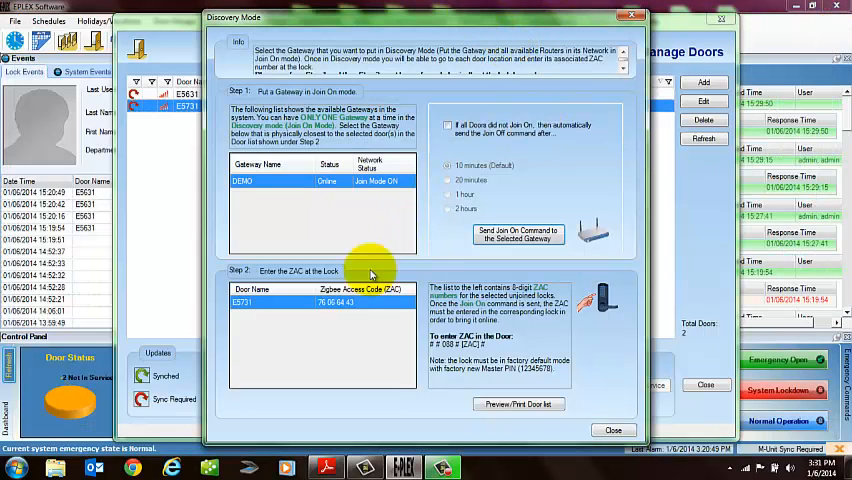
mouse_move(295, 196)
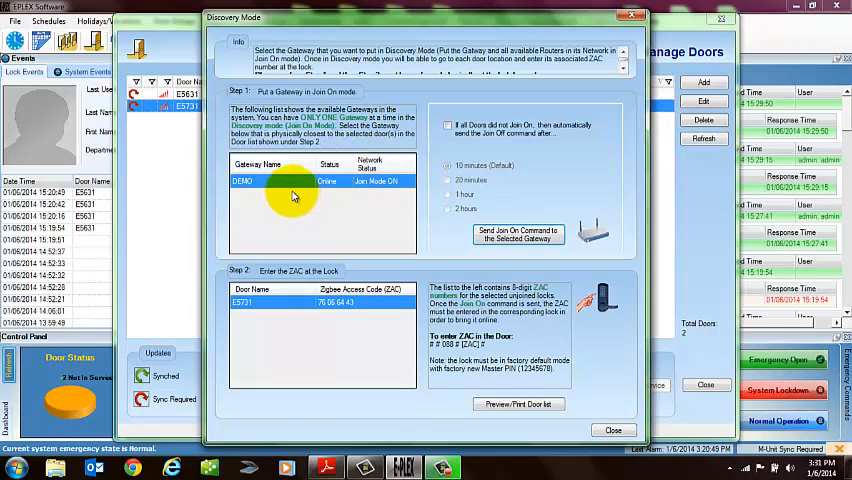
mouse_move(334, 231)
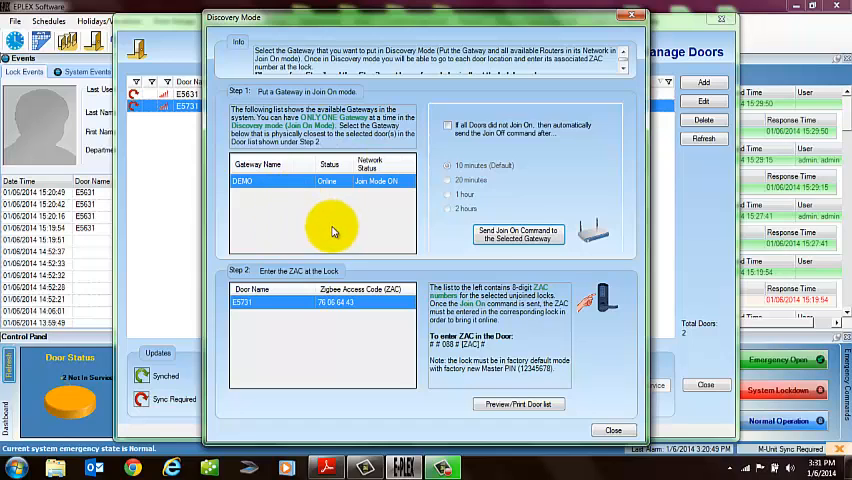
mouse_move(405, 258)
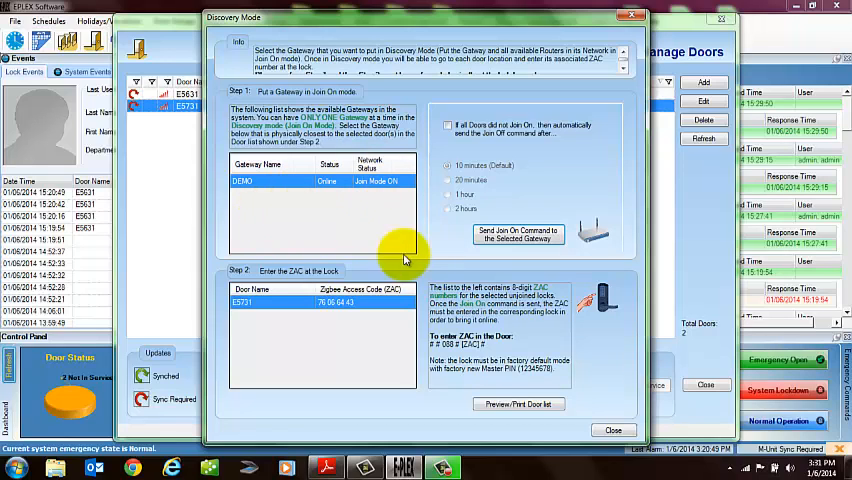
mouse_move(333, 227)
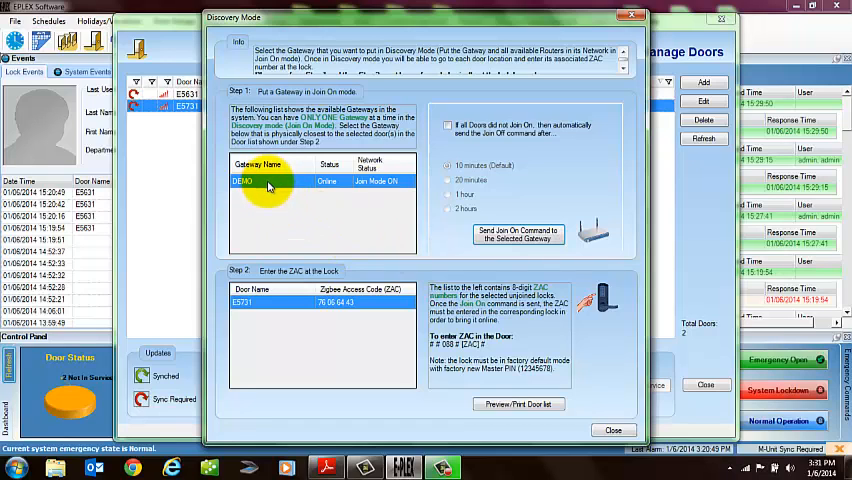
mouse_move(290, 240)
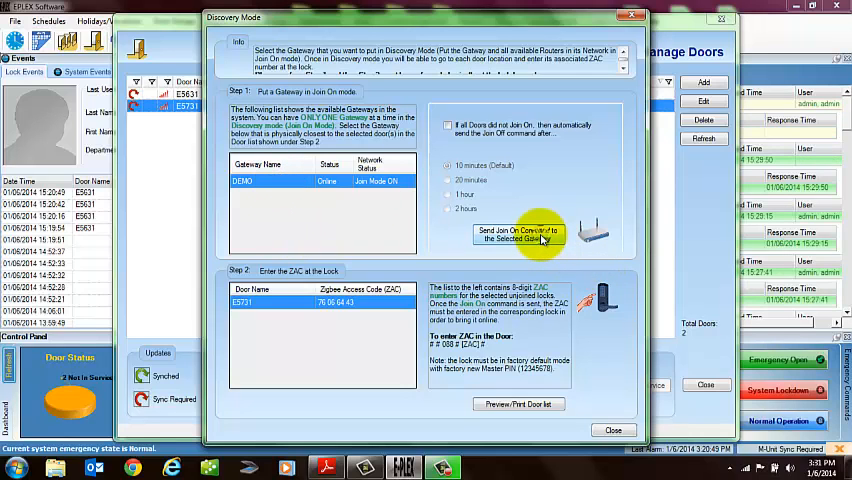
mouse_move(753, 118)
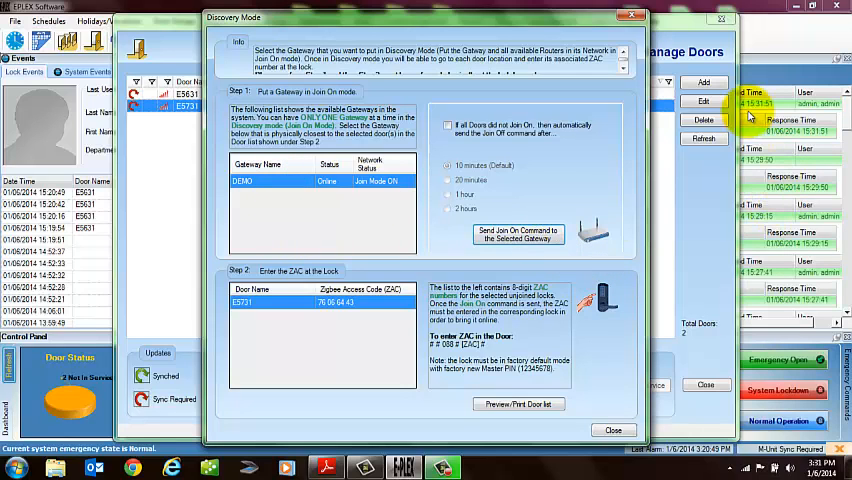
mouse_move(820, 150)
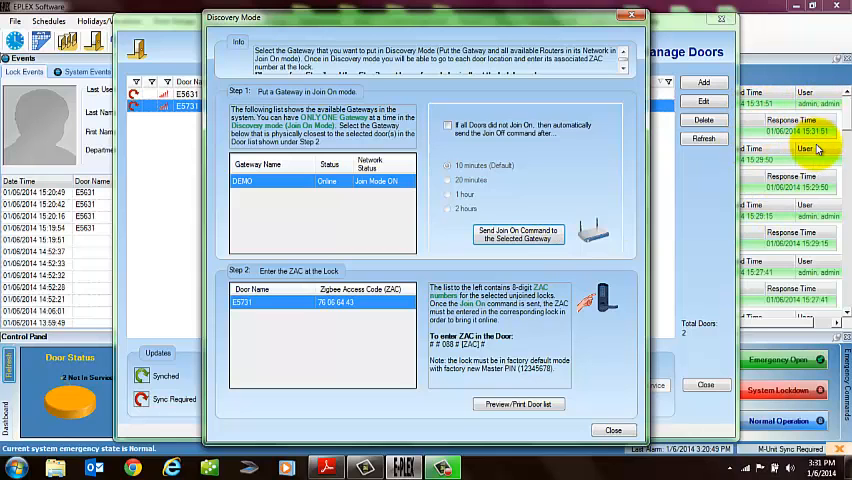
mouse_move(583, 271)
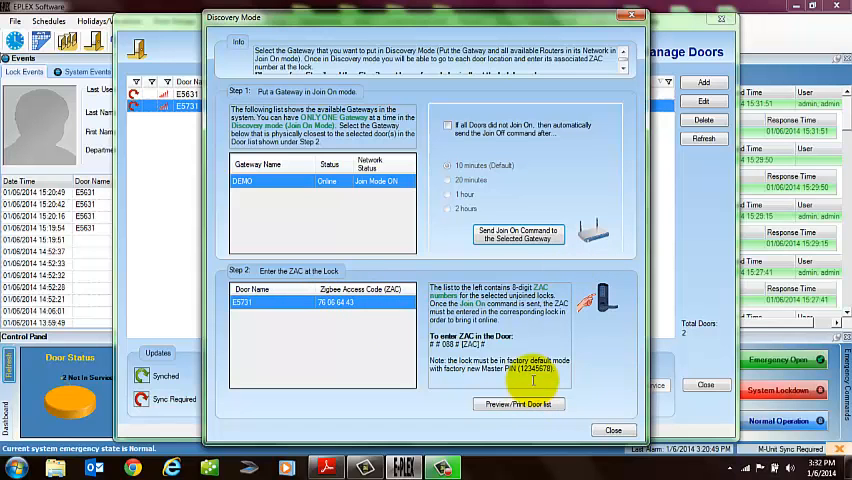
Close Discovery Mode and Manage Doors so the logs show E5731's ZAC accepted and programming done.
click(613, 430)
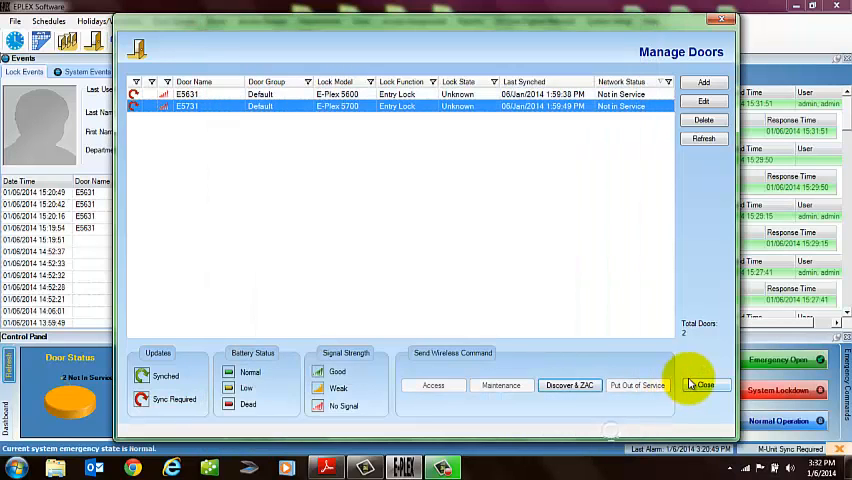
click(705, 384)
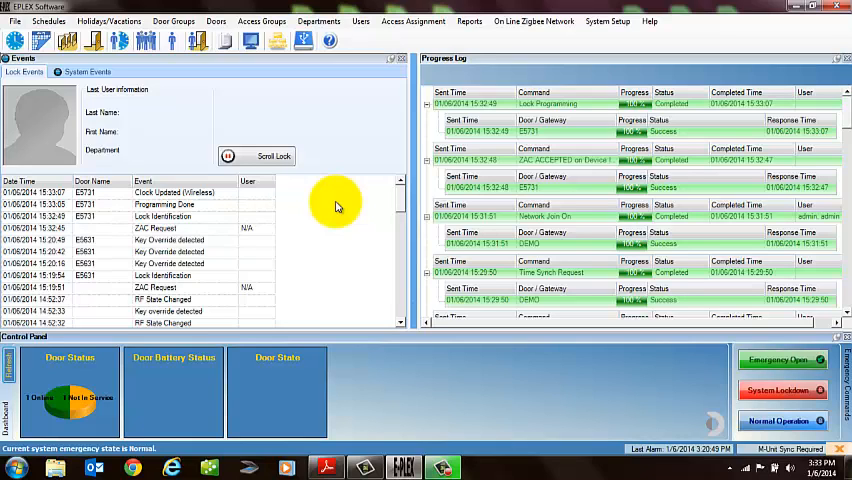
mouse_move(140, 75)
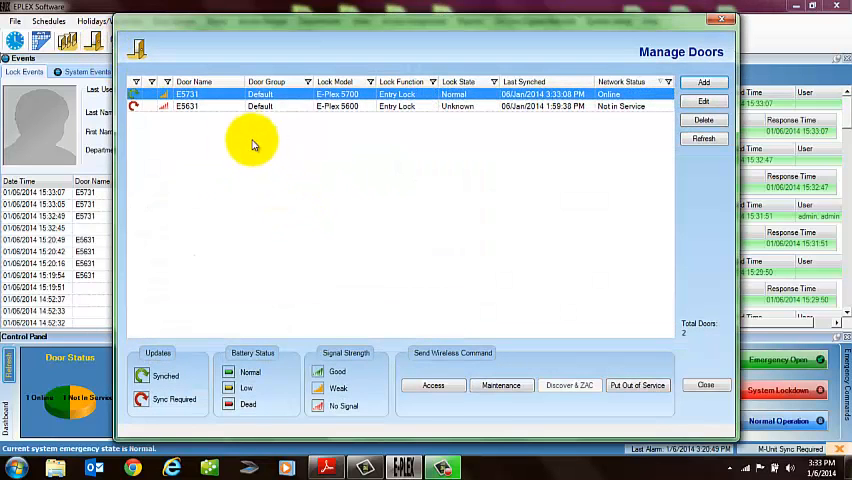
mouse_move(201, 283)
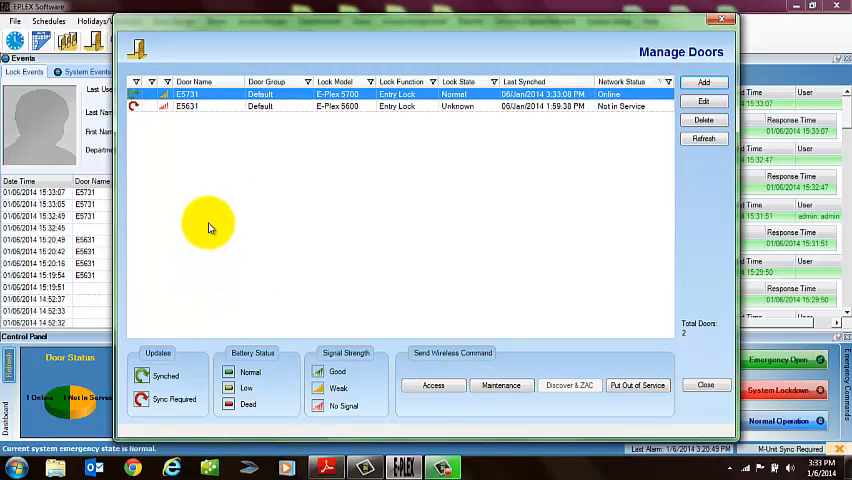
mouse_move(310, 298)
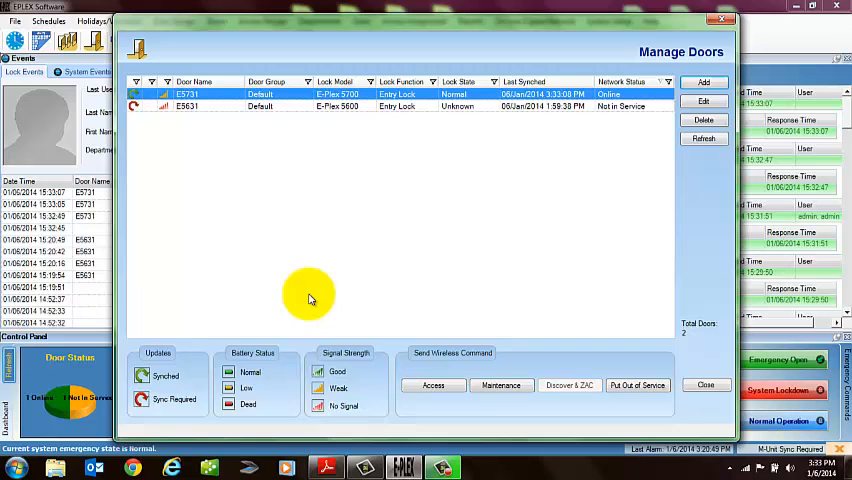
mouse_move(721, 19)
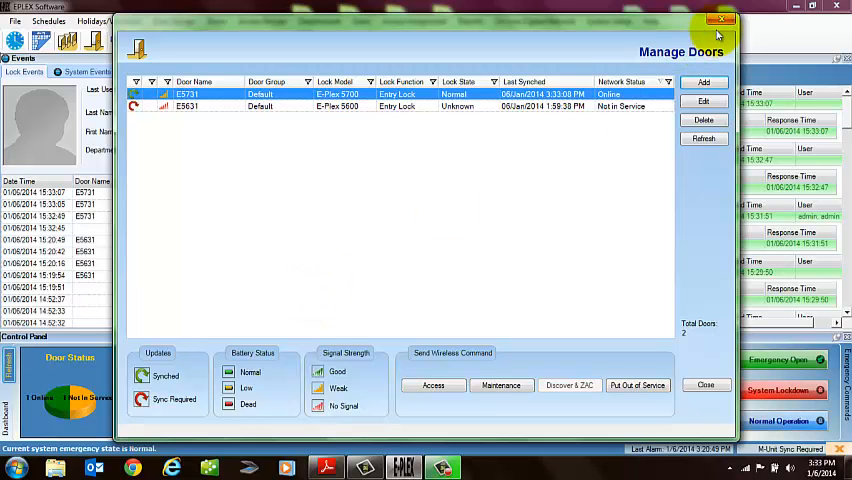